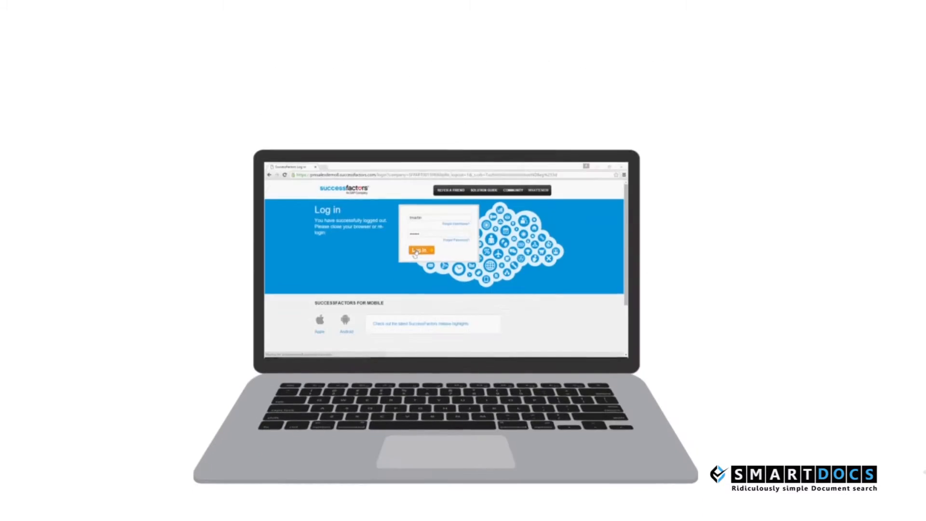
Step: Sign in to SuccessFactors and open Employee Dossier from the Admin Center module list
{"action": "left_click", "coordinate": [420, 249]}
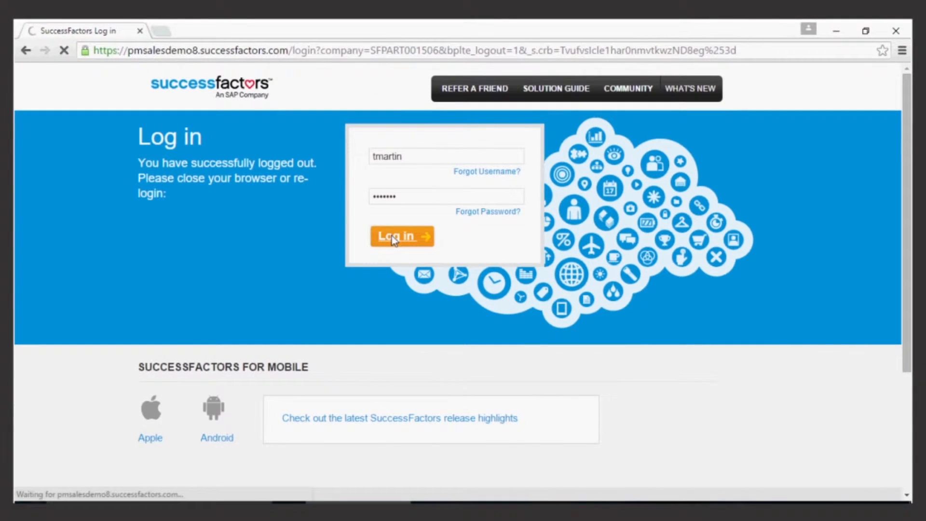
{"action": "left_click", "coordinate": [402, 236]}
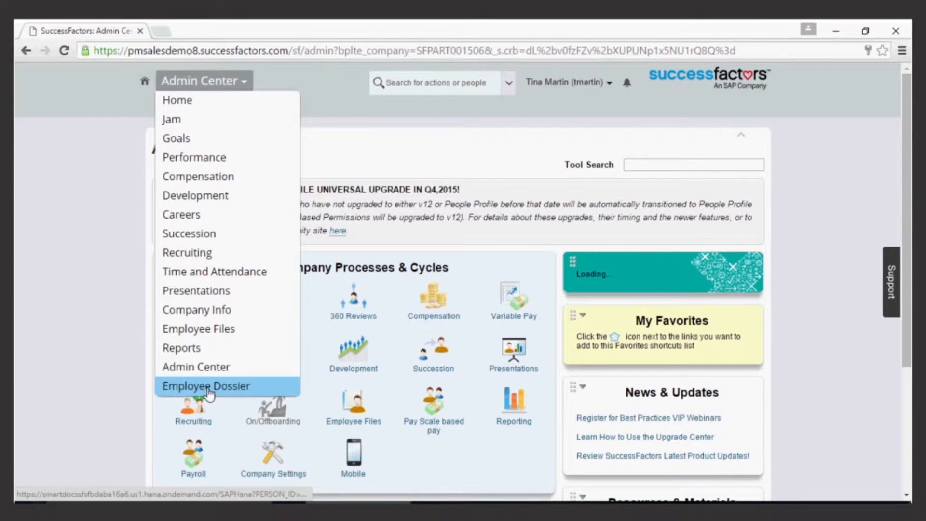
{"action": "left_click", "coordinate": [205, 386]}
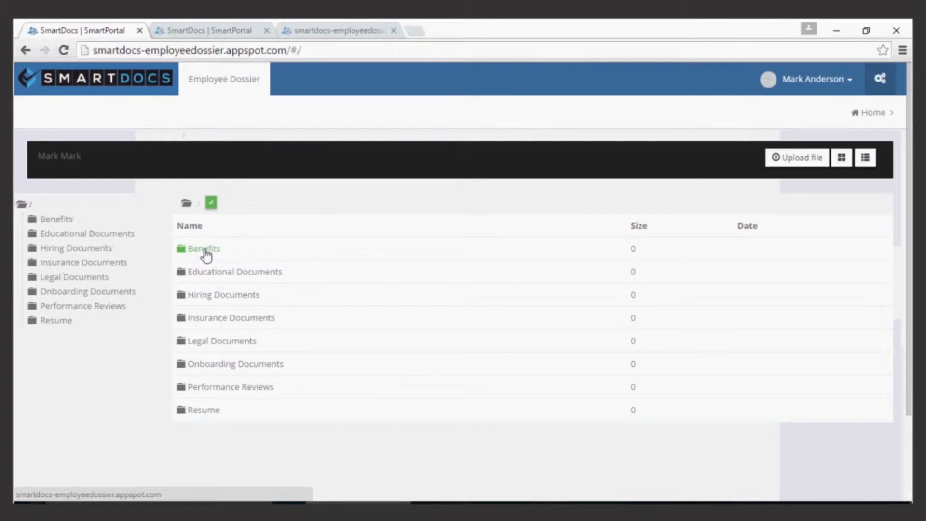
Step: Upload a new version of EmpBenefits.pdf in the Benefits folder and check the file out
{"action": "left_click", "coordinate": [203, 248]}
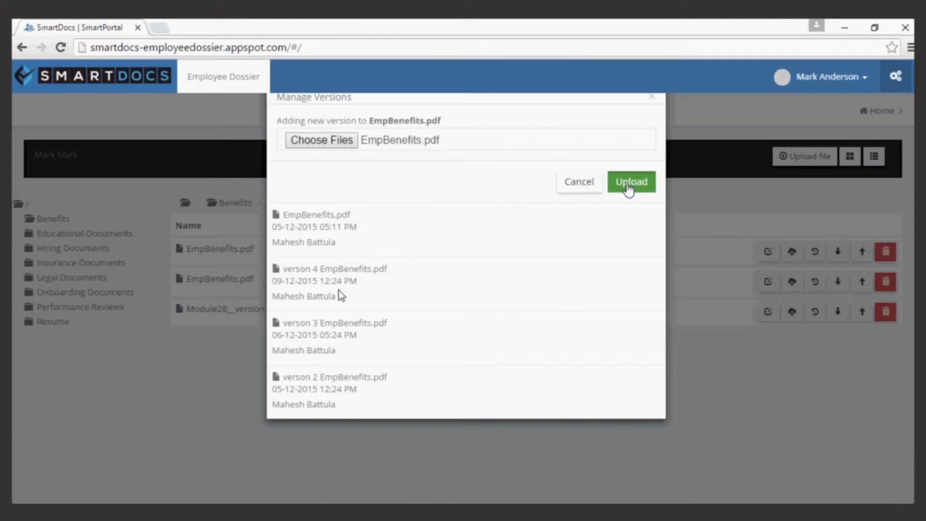
{"action": "left_click", "coordinate": [630, 182]}
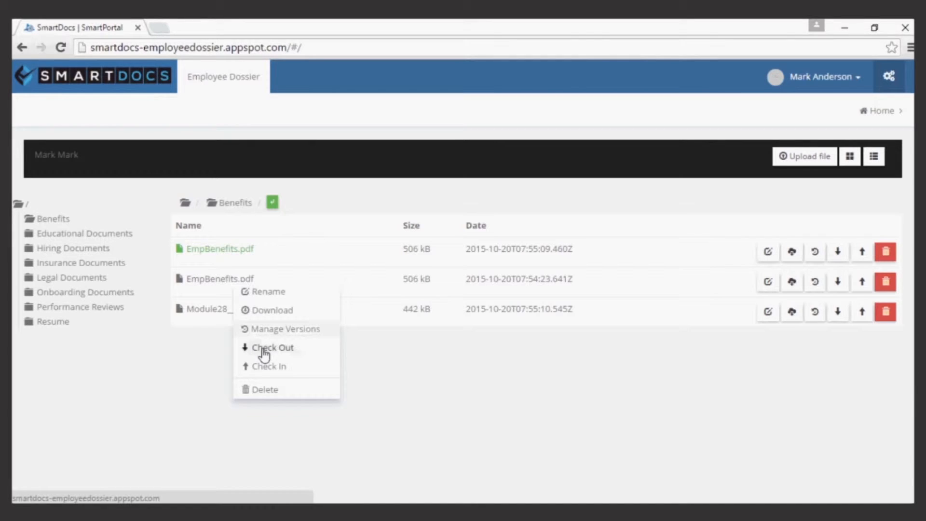
{"action": "left_click", "coordinate": [272, 347]}
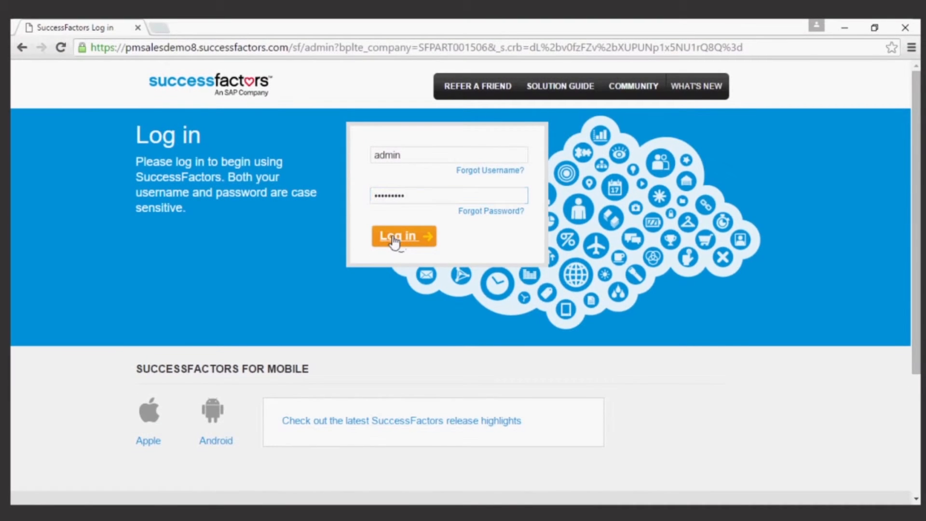
Step: Sign in as admin and add encrypted document type emp_Dossier (application/pdf, 5-month retention)
{"action": "left_click", "coordinate": [403, 236]}
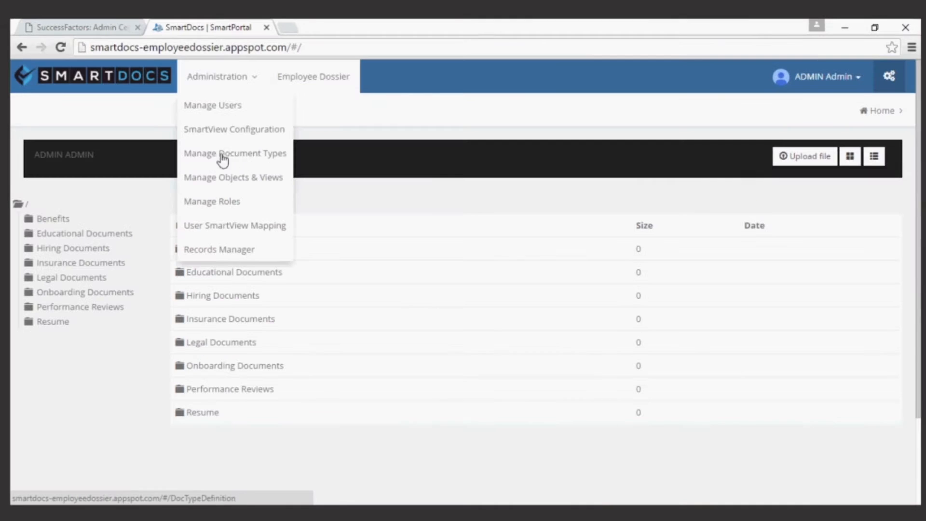
{"action": "left_click", "coordinate": [235, 153]}
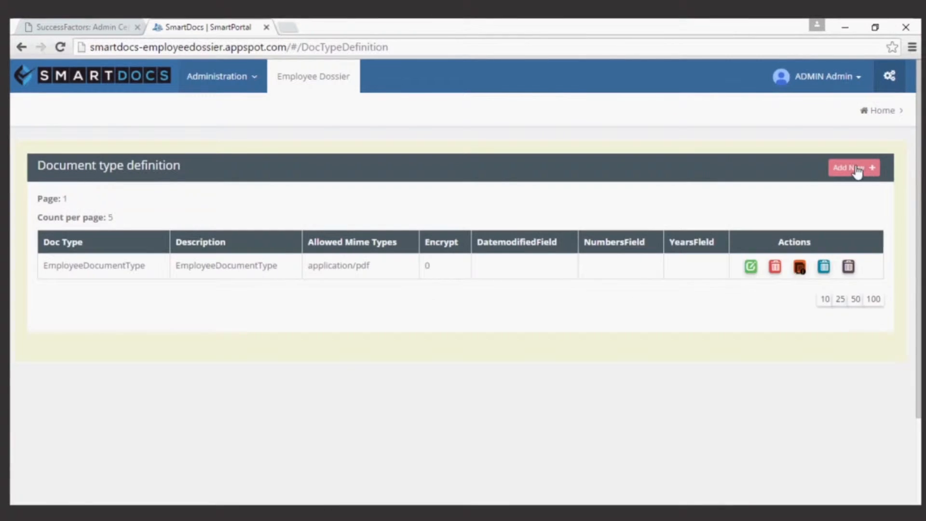
{"action": "left_click", "coordinate": [852, 168]}
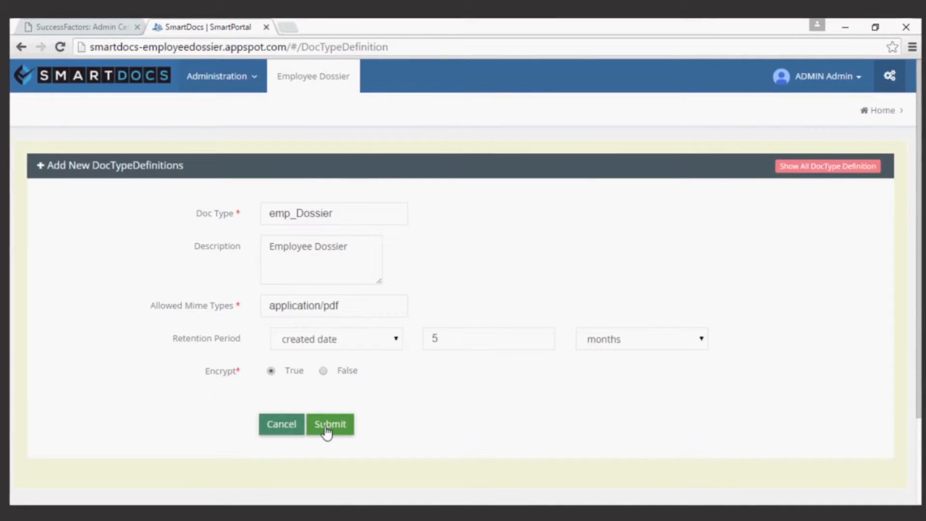
{"action": "left_click", "coordinate": [329, 424]}
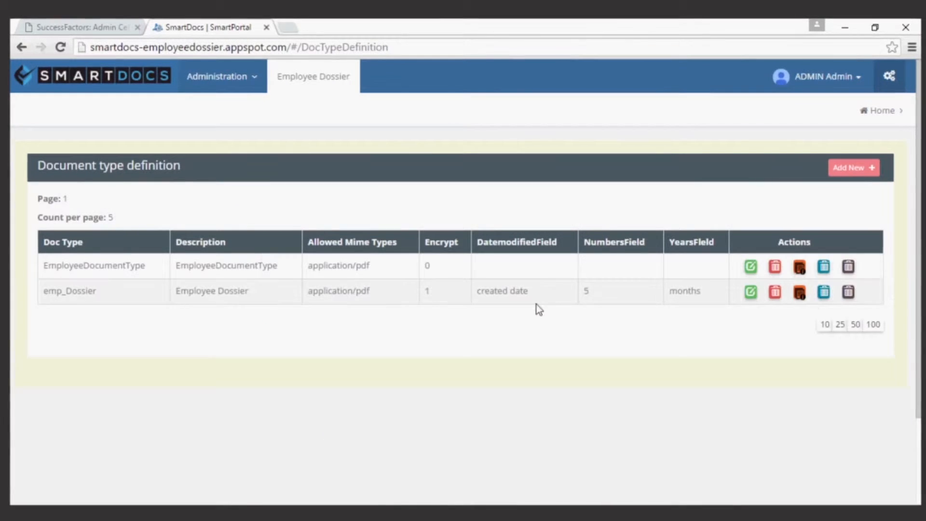